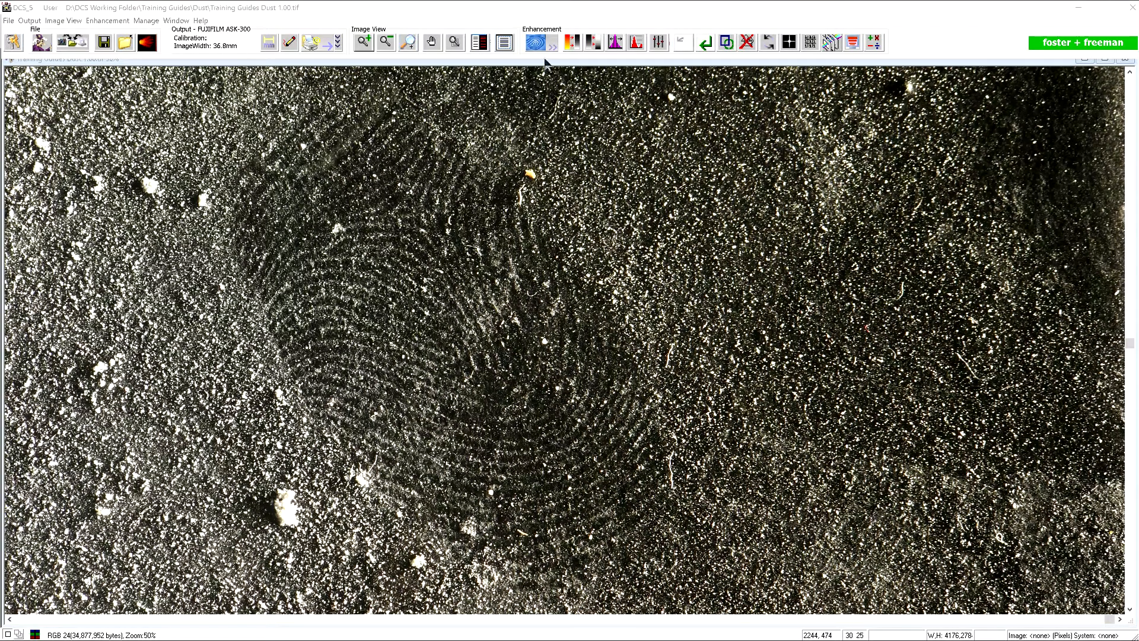
Show the enhancement toolboxes on the Dust tab with Remove Dust set to Small.
{"action": "left_click", "coordinate": [536, 42]}
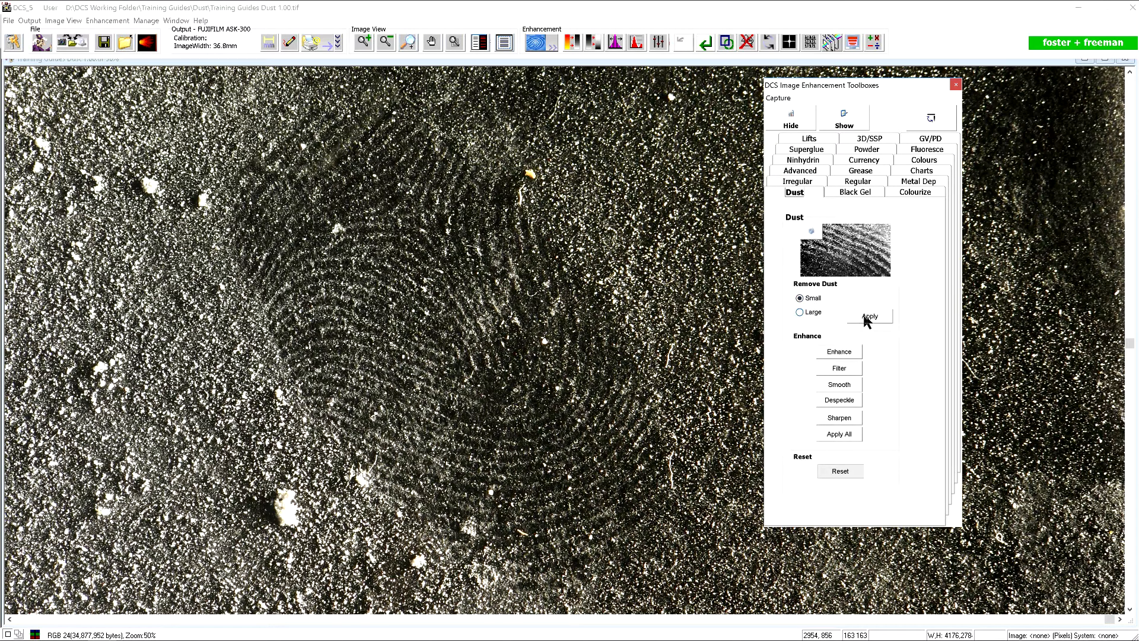
Apply Small dust removal and view the resulting grayscale fingerprint image.
{"action": "left_click", "coordinate": [870, 316]}
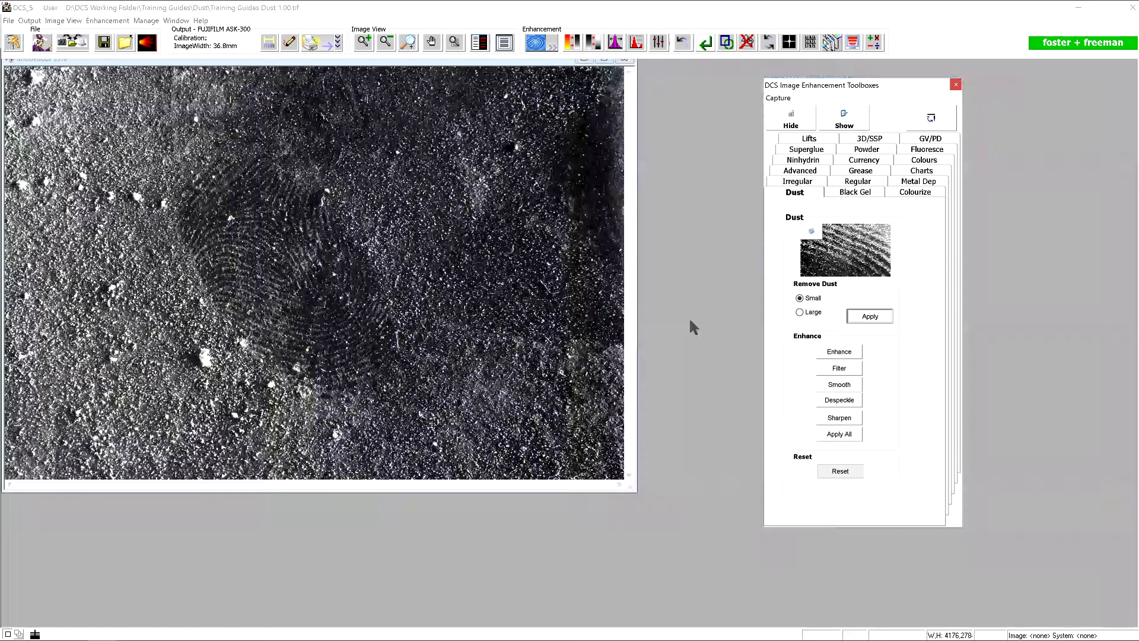
{"action": "left_click", "coordinate": [869, 317]}
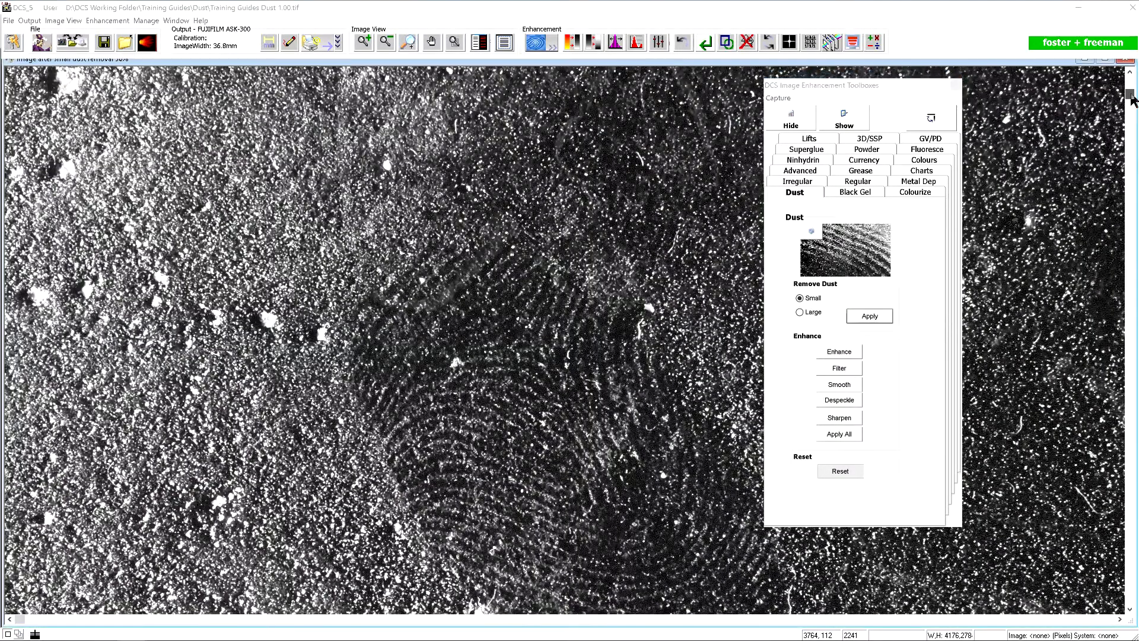
{"action": "left_click", "coordinate": [682, 42]}
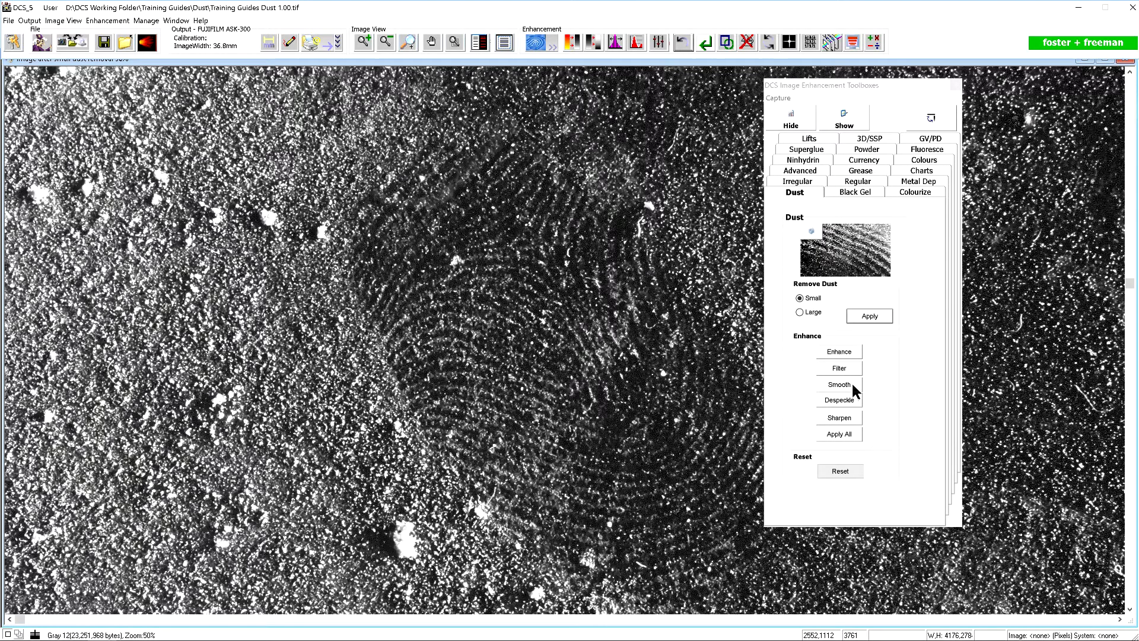
Apply Smooth from the Dust tab's Enhance section to the dust-removed fingerprint.
{"action": "left_click", "coordinate": [839, 351]}
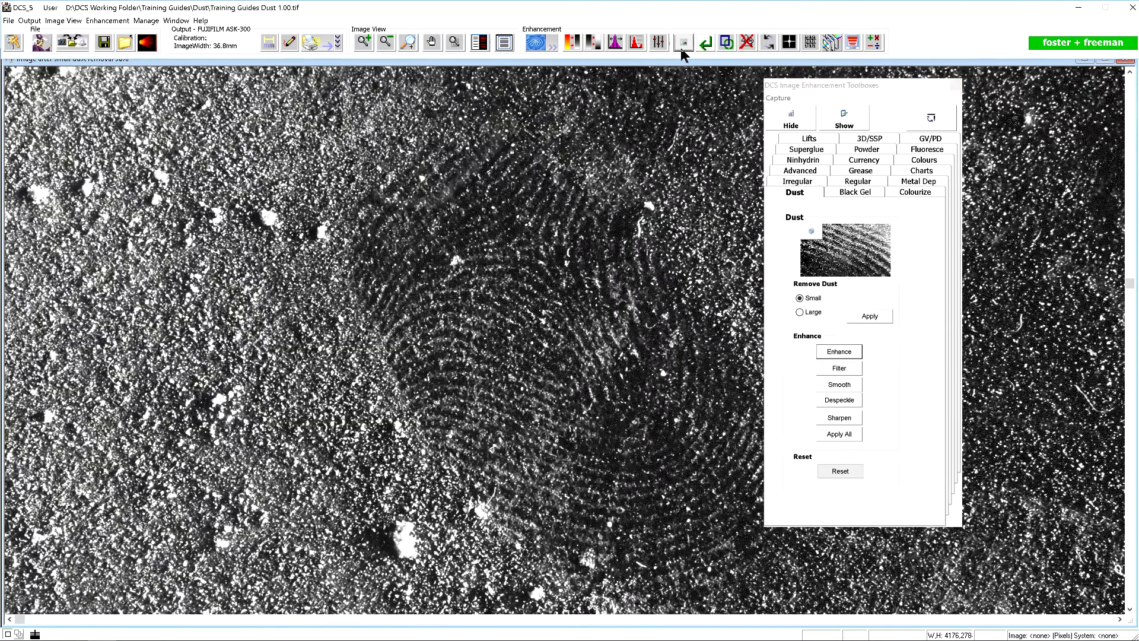
{"action": "left_click", "coordinate": [839, 368]}
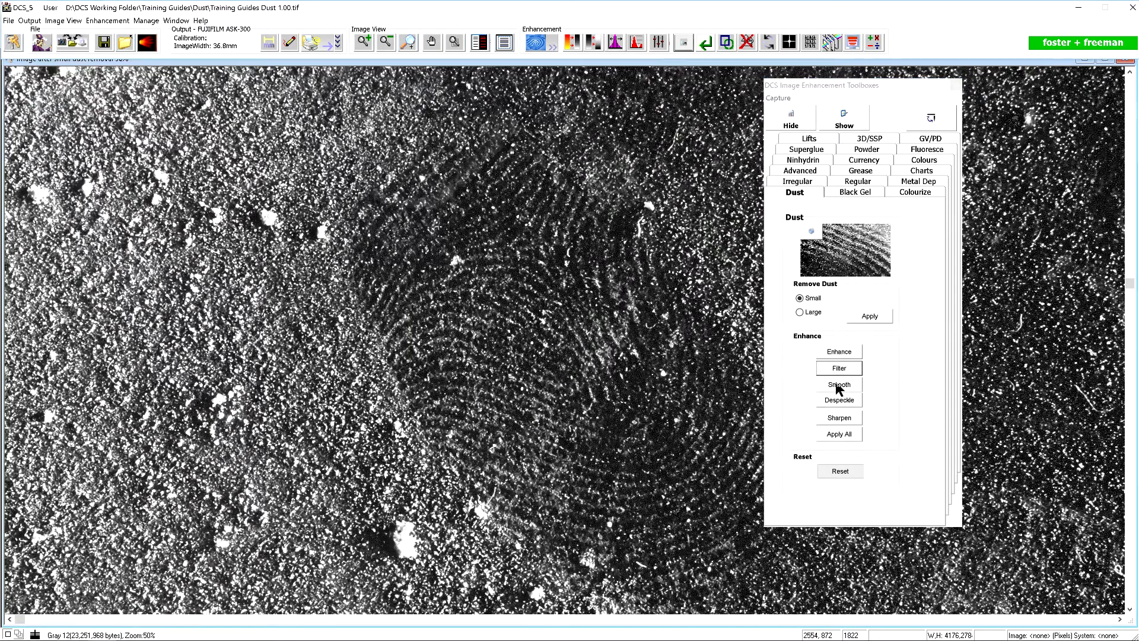
{"action": "left_click", "coordinate": [839, 385]}
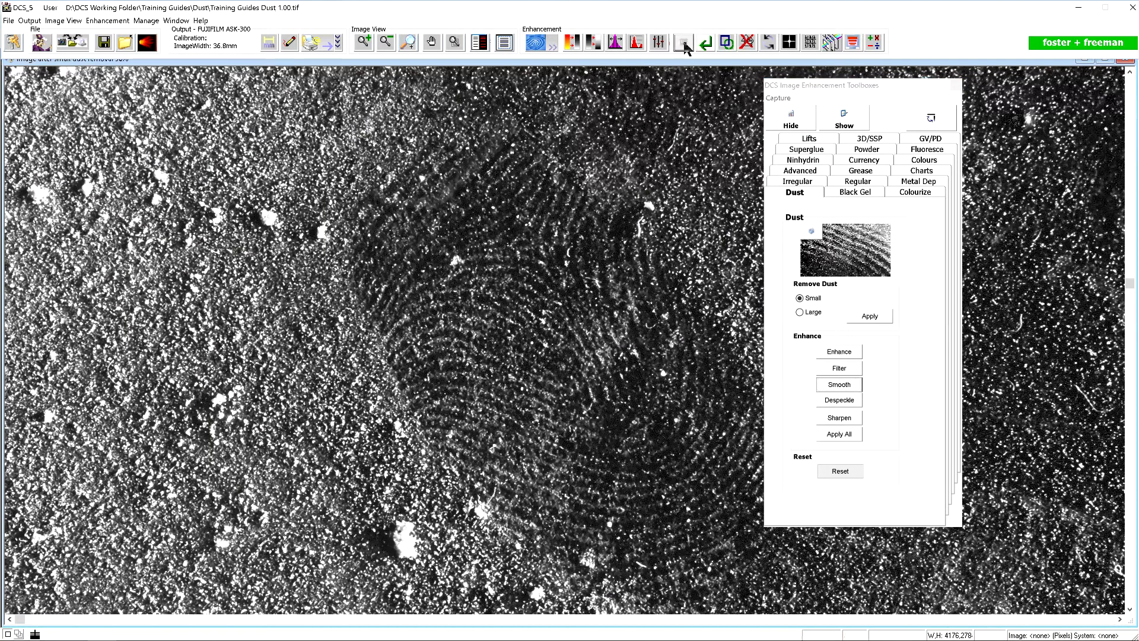
{"action": "left_click", "coordinate": [839, 384]}
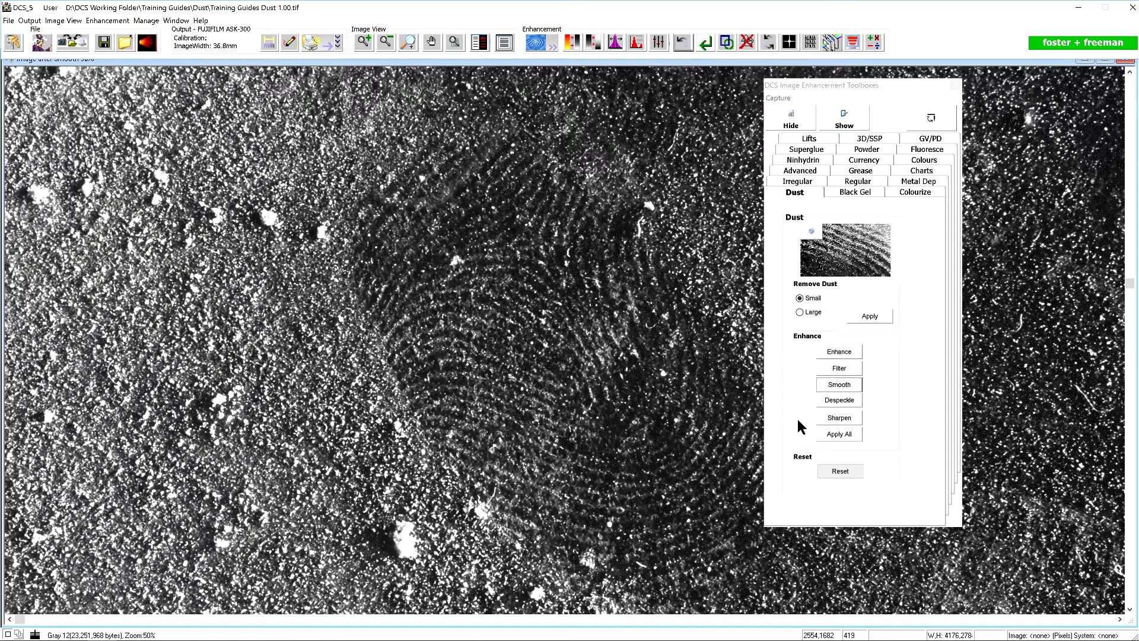
{"action": "left_click", "coordinate": [840, 471]}
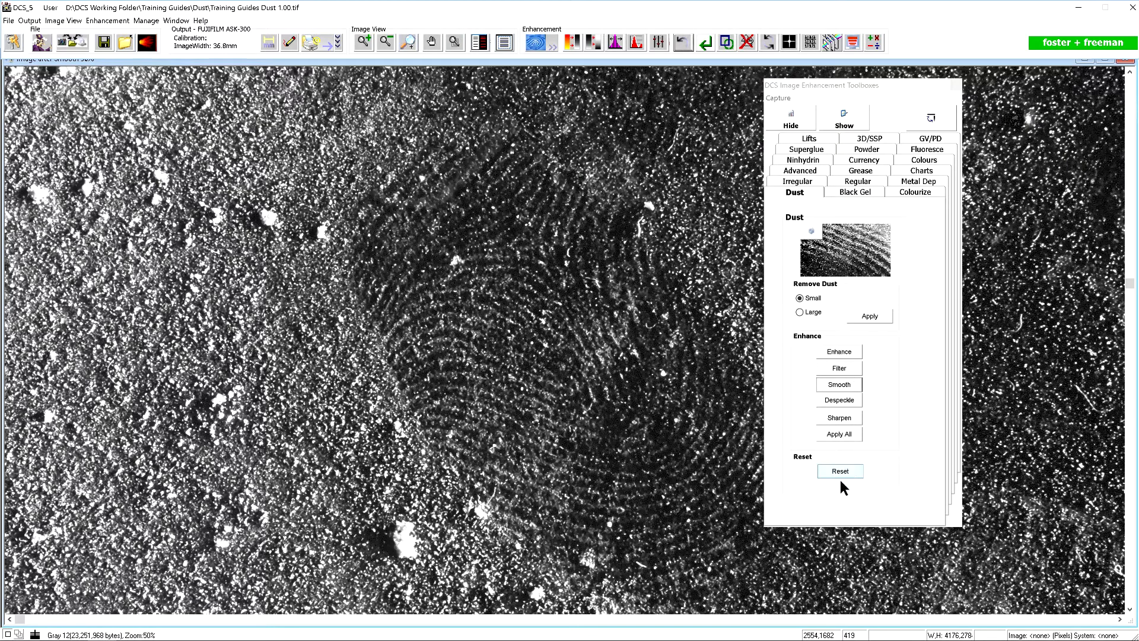